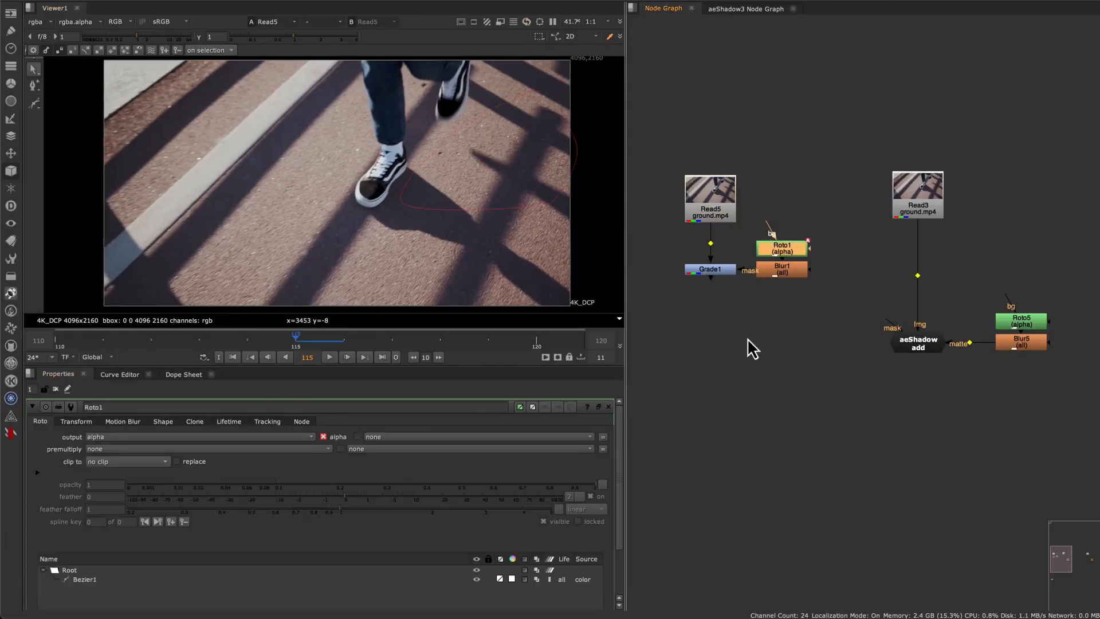
# Step: Load the street plate's aeShadow add node into the Properties panel
pyautogui.click(709, 269)
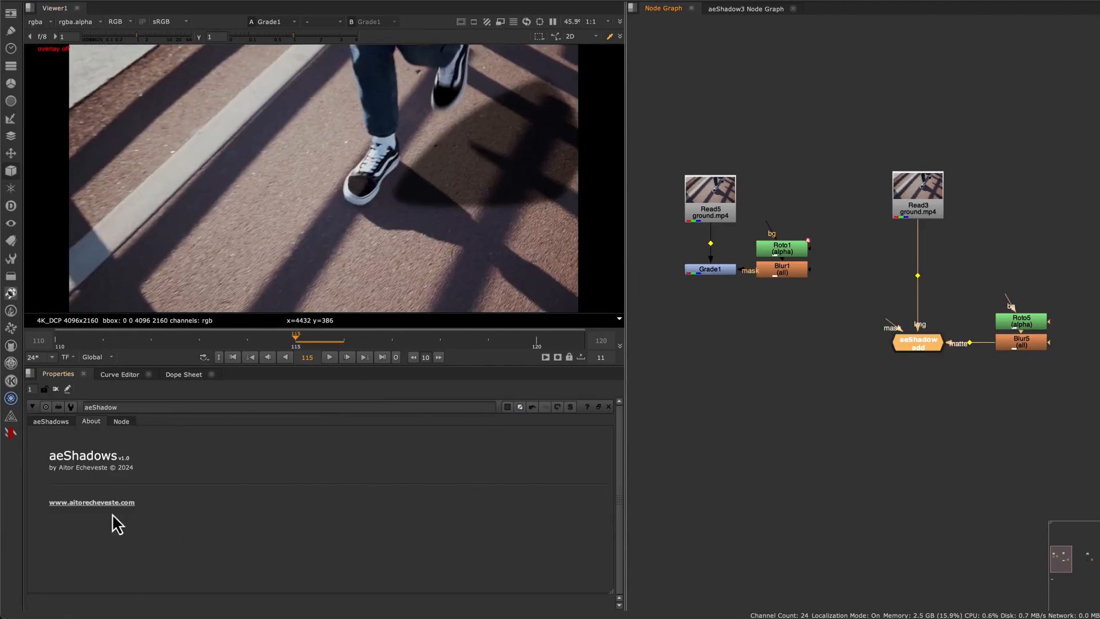
# Step: Preview the aeShadow add matte and tune it to range 0.041, threshold 3.84
pyautogui.click(50, 421)
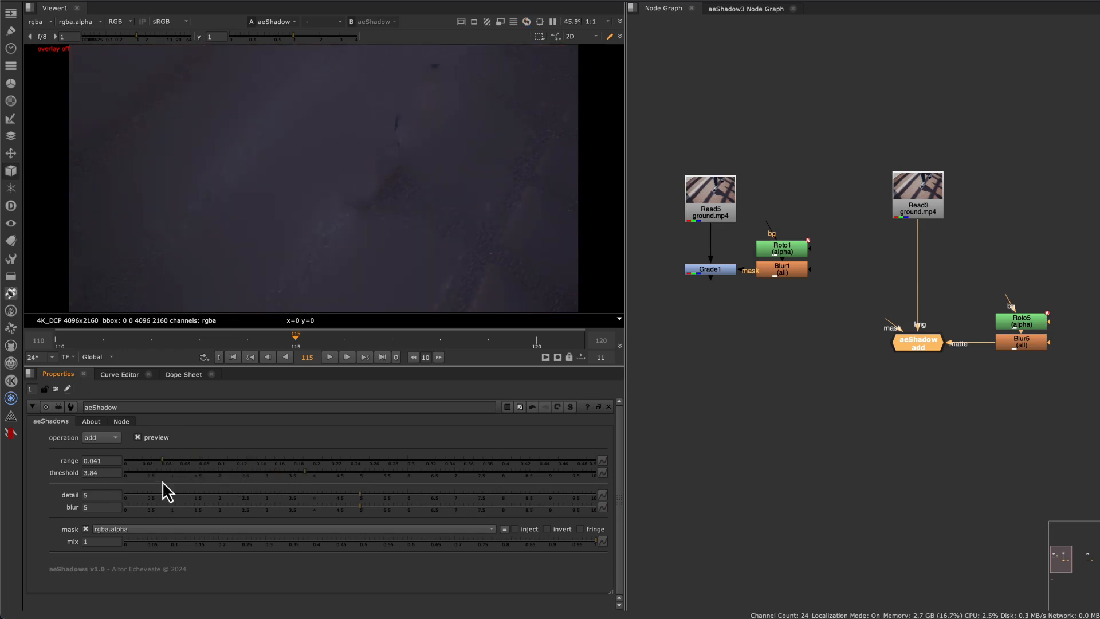
pyautogui.moveTo(349, 78)
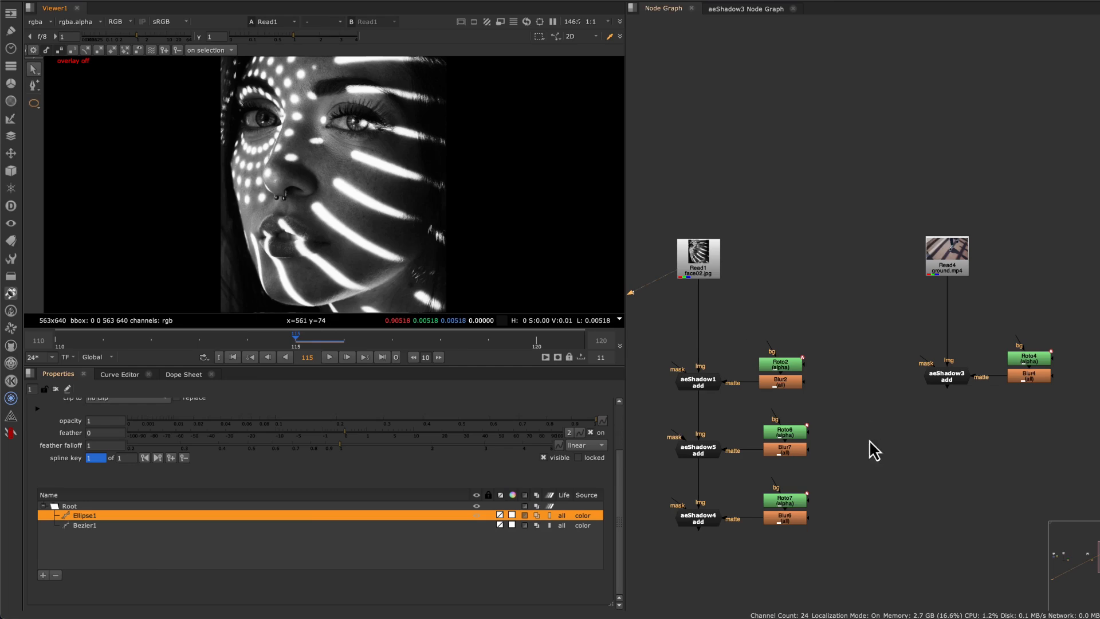
# Step: Inspect the face image's alpha and shadow result, then move to the Read4/aeShadow3 branch
pyautogui.click(698, 517)
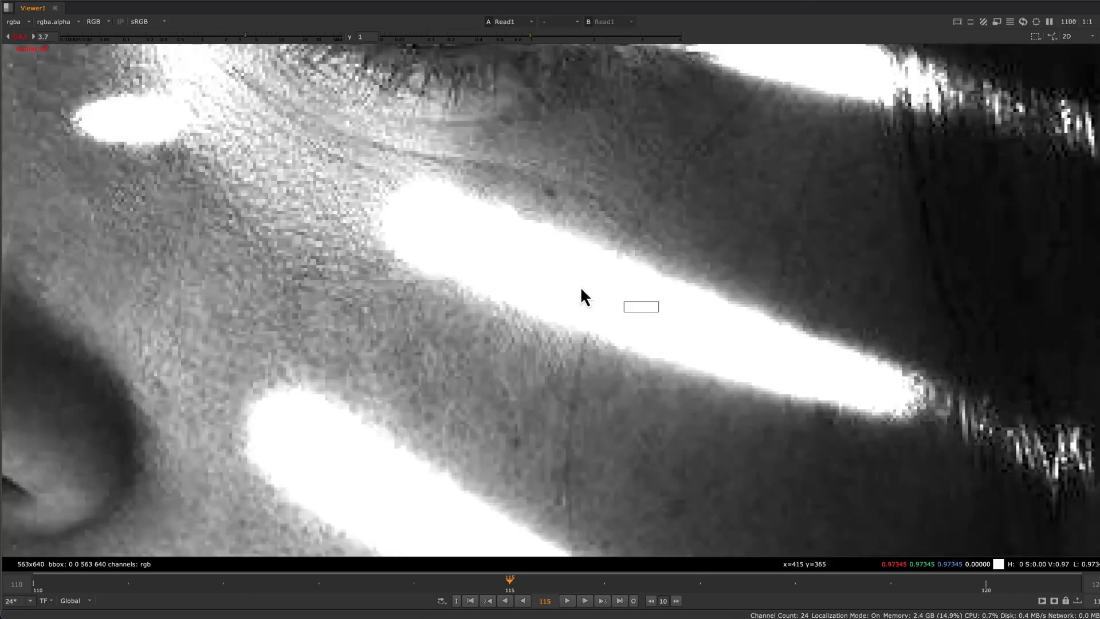
pyautogui.click(513, 21)
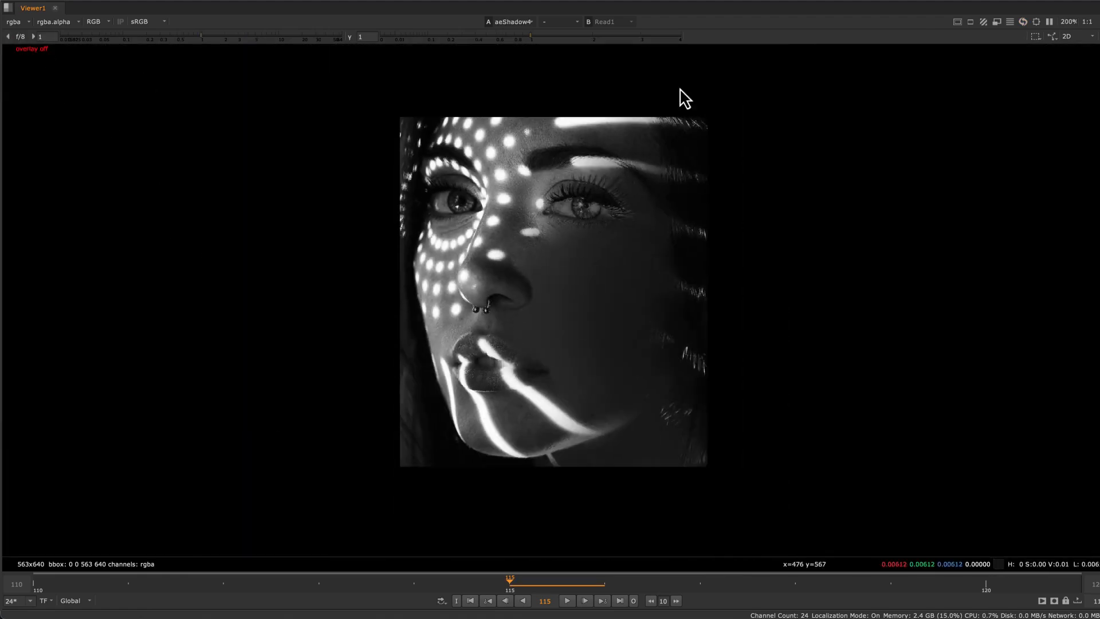
pyautogui.scroll(3)
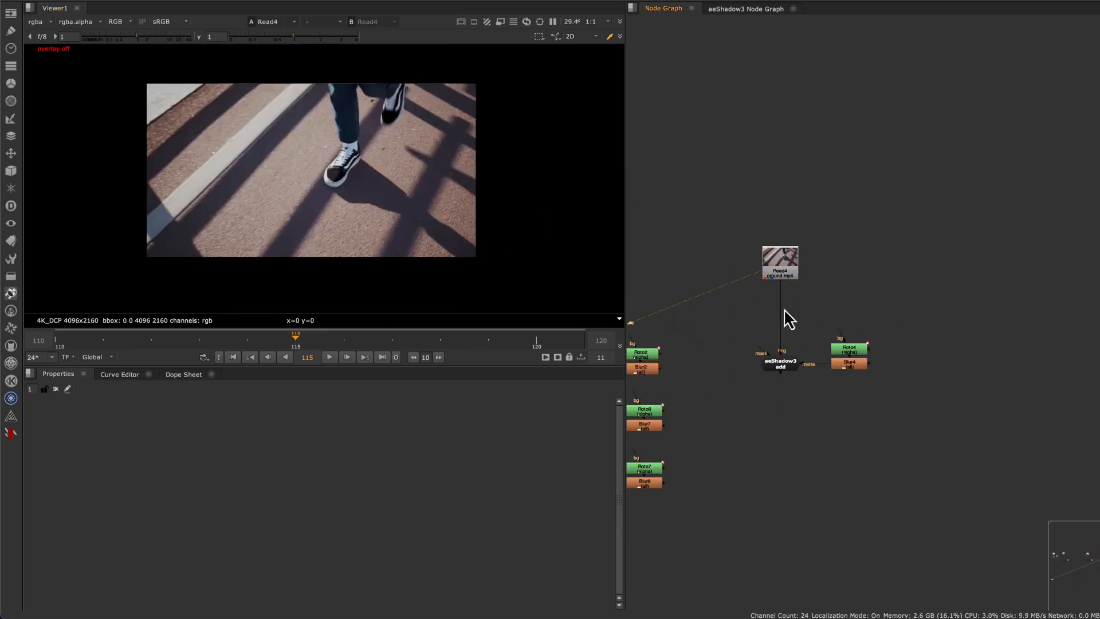
# Step: Set aeShadow3 to remove shadows with range 0.1 and threshold 4.78, checking the preview
pyautogui.click(779, 364)
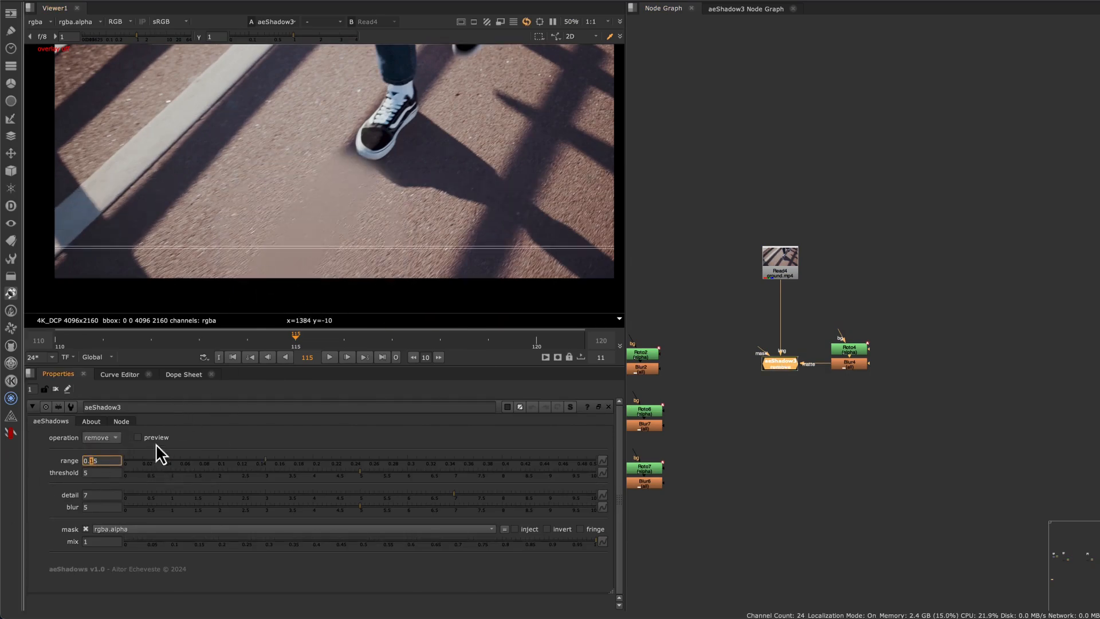
pyautogui.click(138, 437)
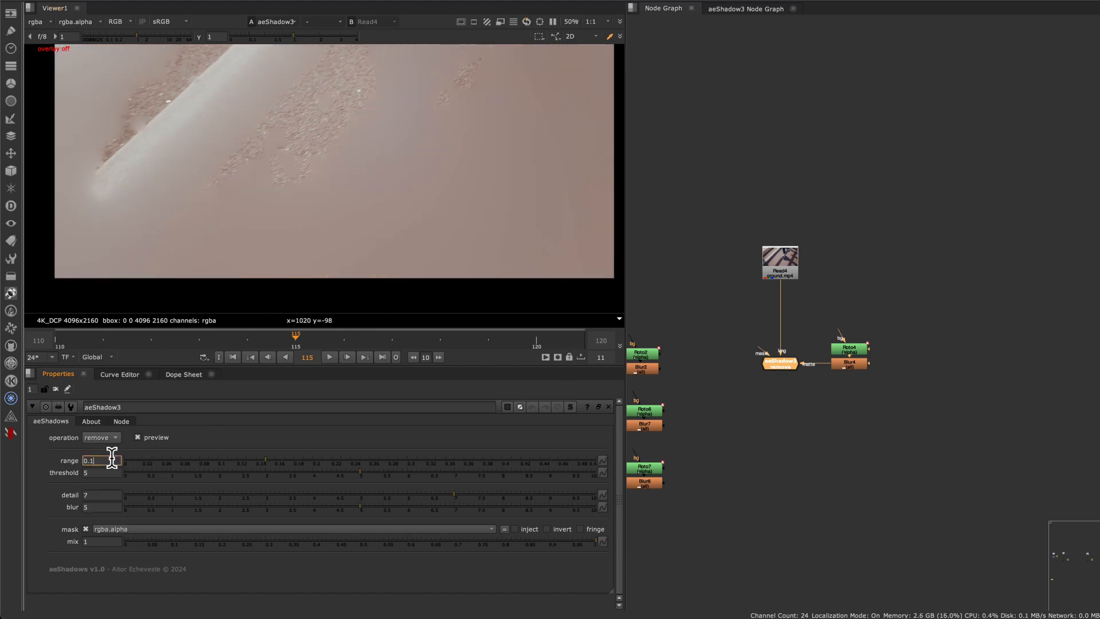
pyautogui.click(353, 484)
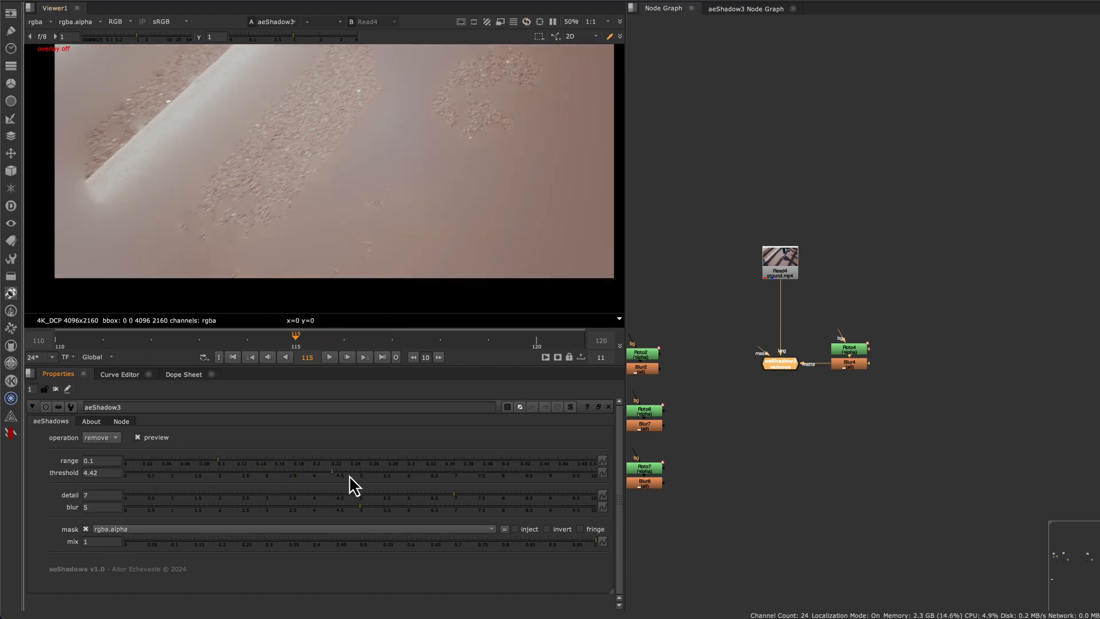
pyautogui.click(137, 437)
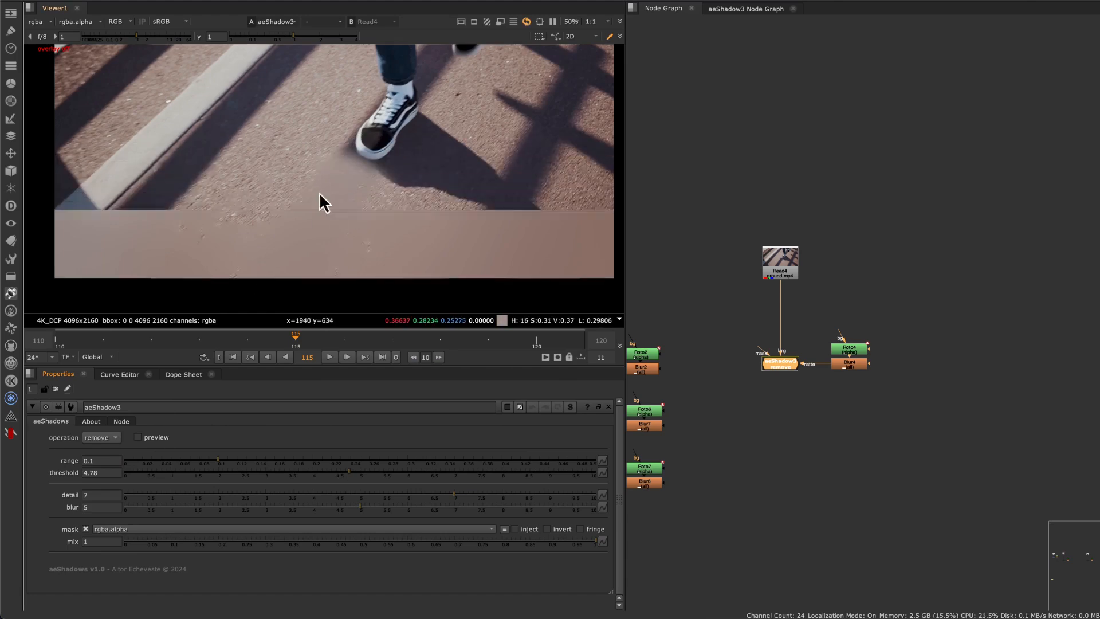
pyautogui.click(850, 349)
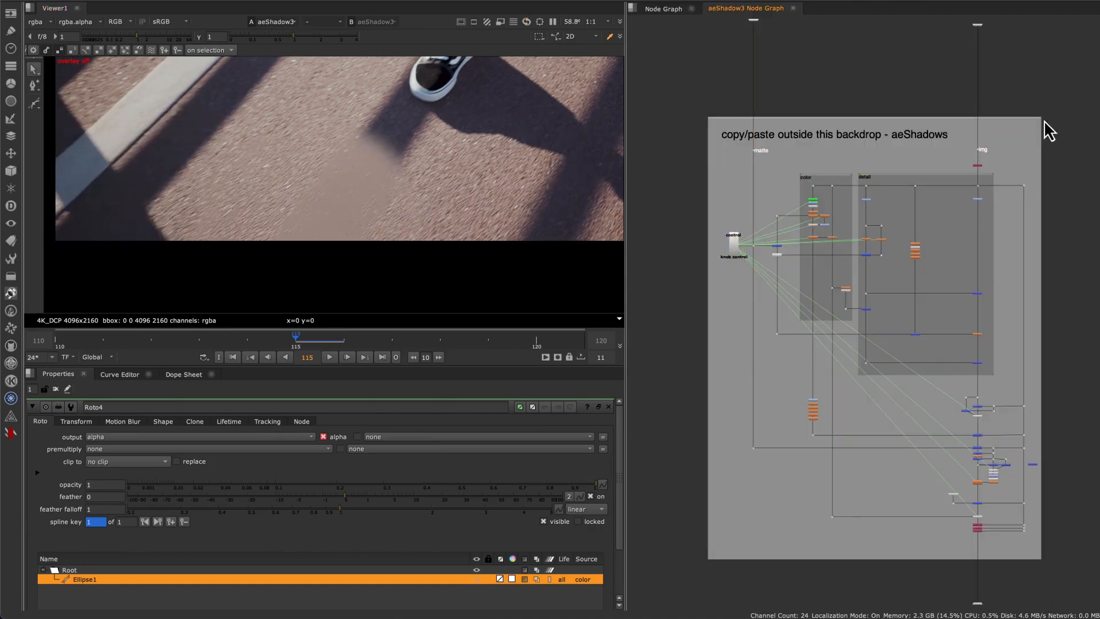
pyautogui.moveTo(825, 92)
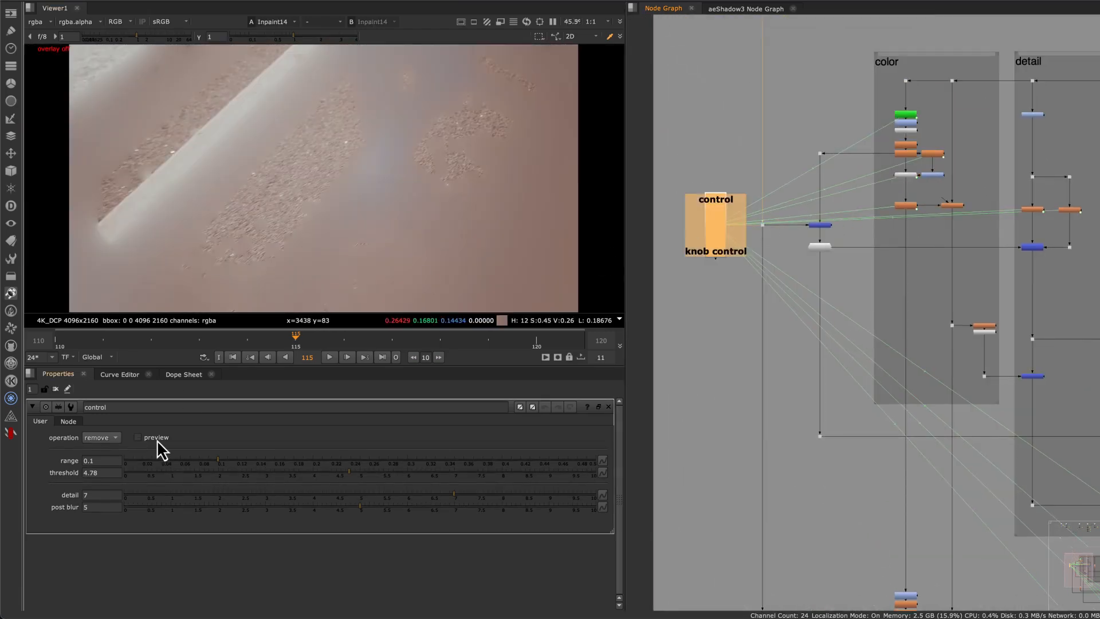
# Step: Switch the knob control node inside aeShadow3 from remove to add
pyautogui.click(97, 437)
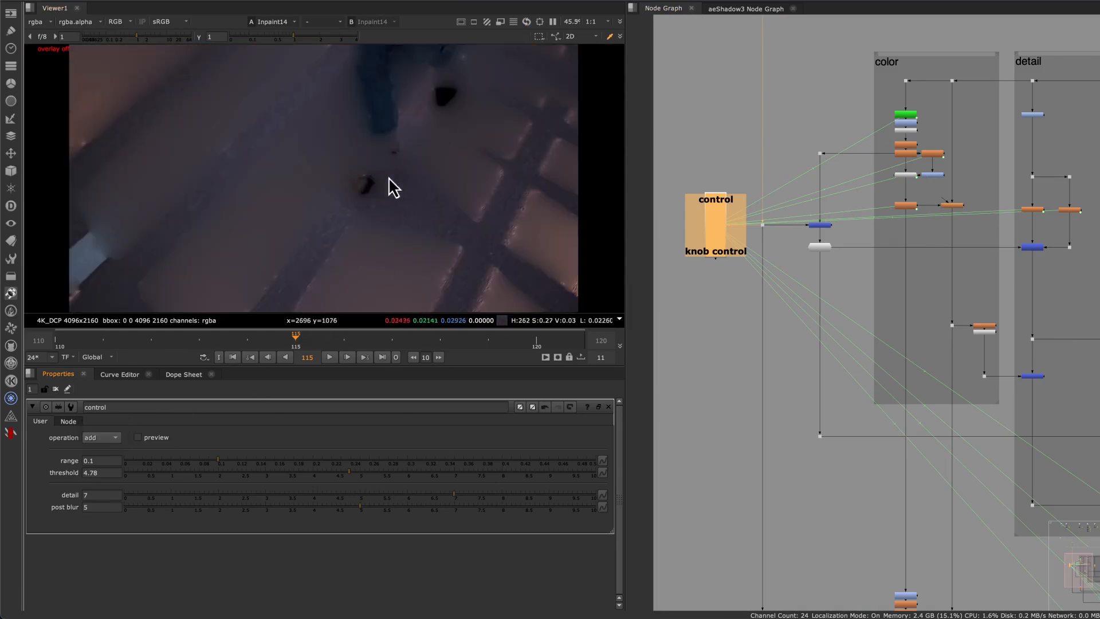